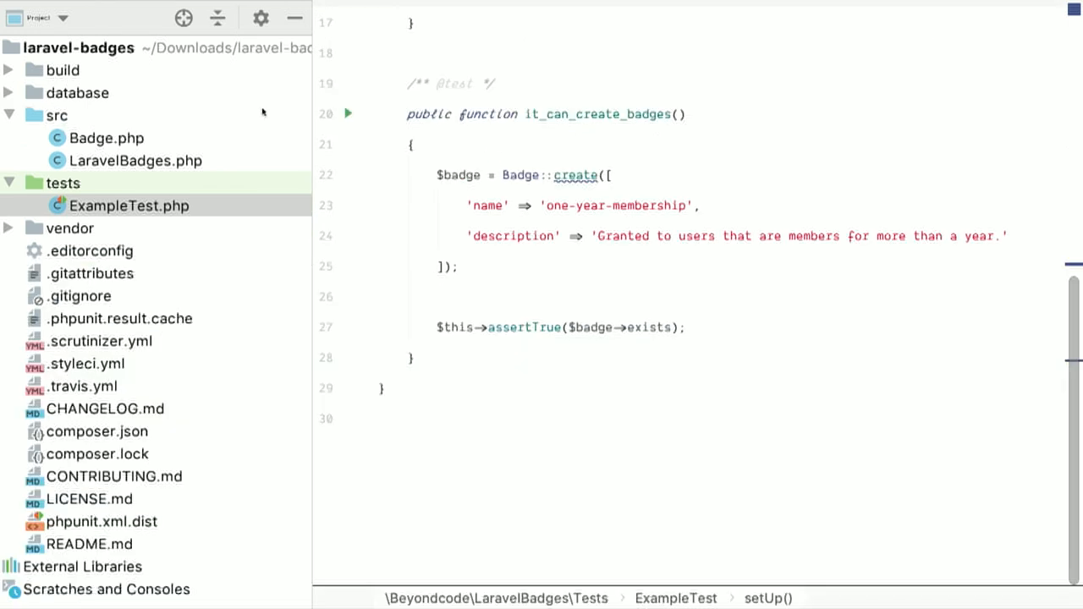
- Create an empty BadgesServiceProvider class in src under the Beyondcode\LaravelBadges namespace
{"action": "type", "text": "clas"}
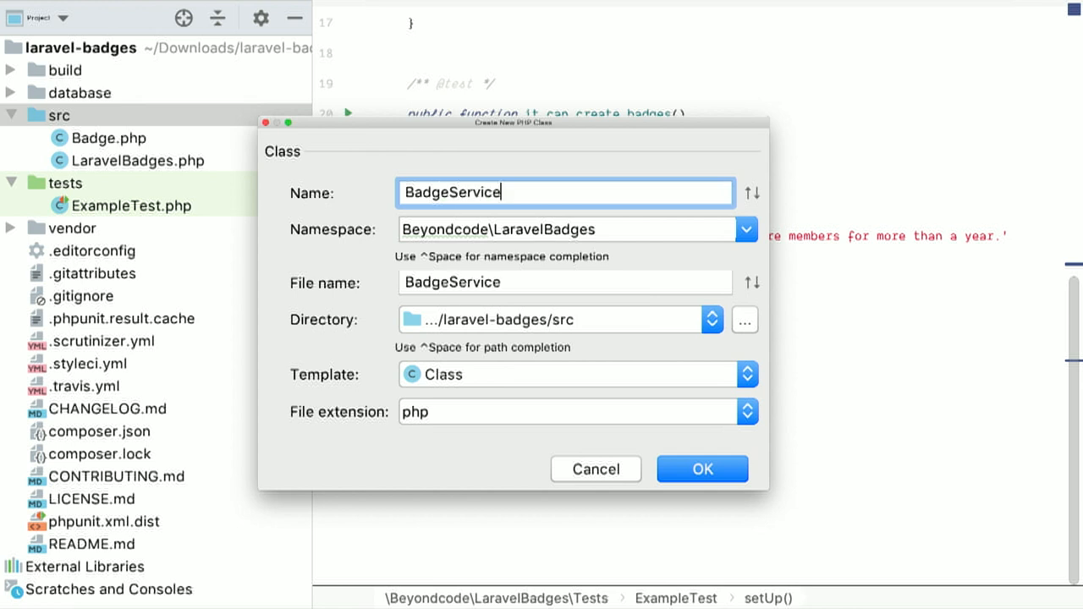
{"action": "type", "text": "Provider"}
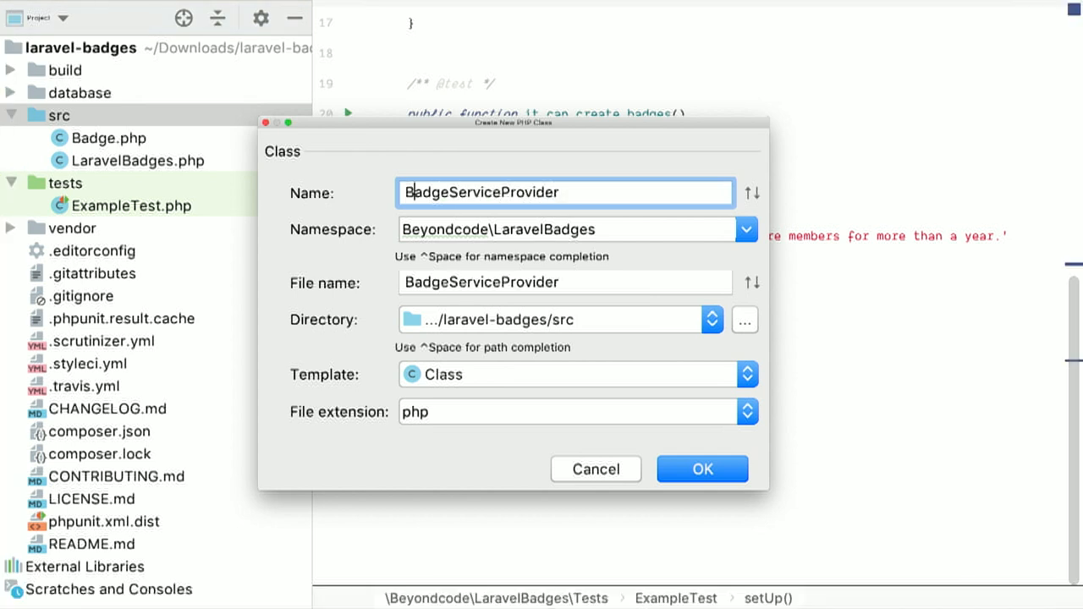
{"action": "left_click", "coordinate": [702, 469]}
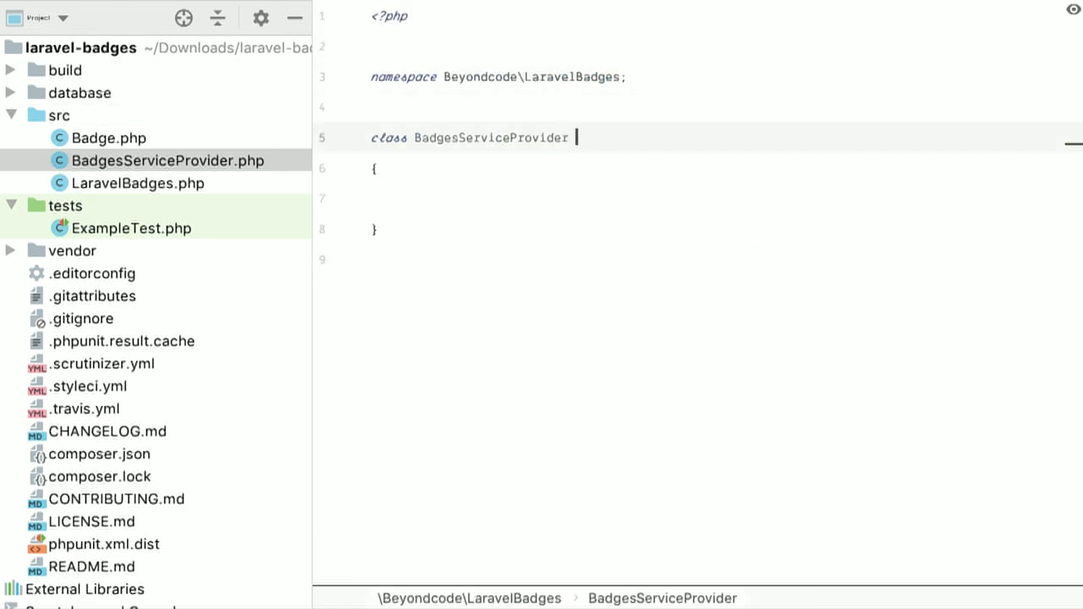
- Make BadgesServiceProvider extend Illuminate's ServiceProvider and add an empty register() method
{"action": "type", "text": "extends ServiceProvider"}
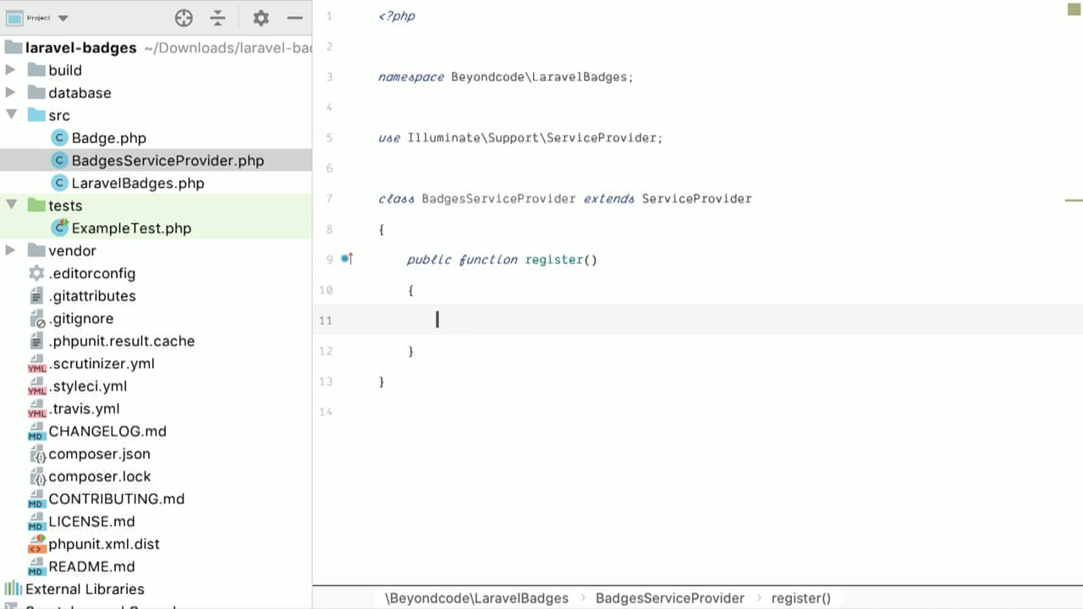
{"action": "type", "text": "$"}
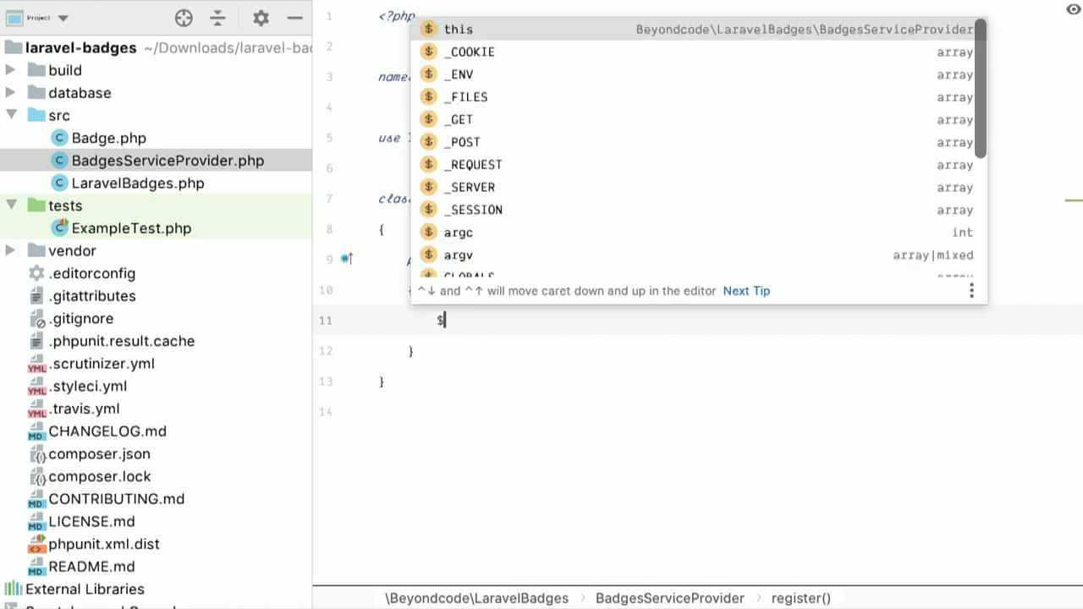
- In register(), start $this->publishes() with the __DIR__ migrations/create_badges_table source path
{"action": "type", "text": "this->publishes(["}
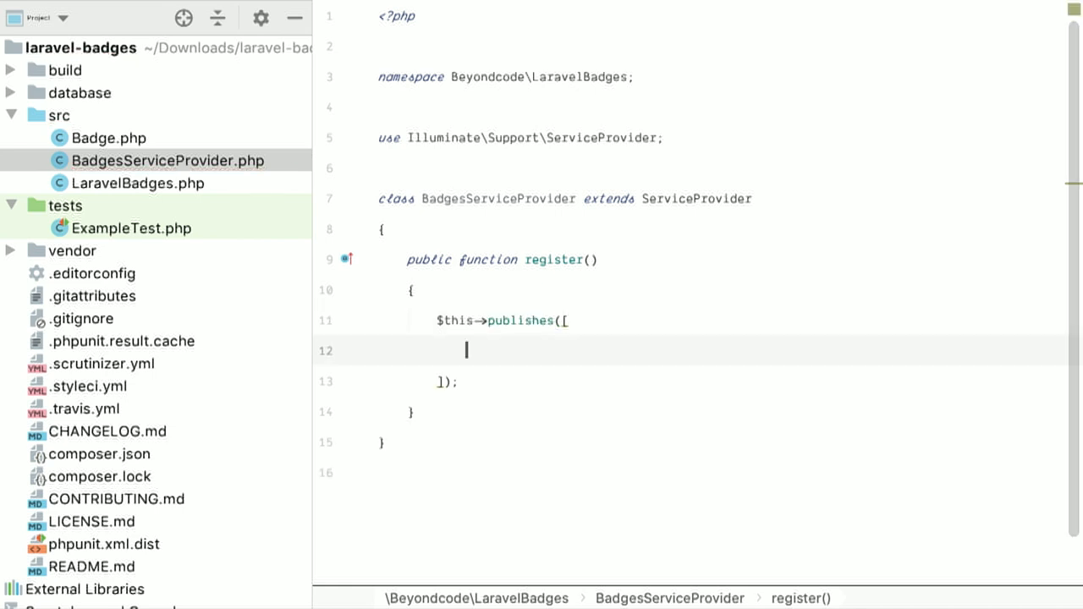
{"action": "type", "text": "__DIR__.'/../database"}
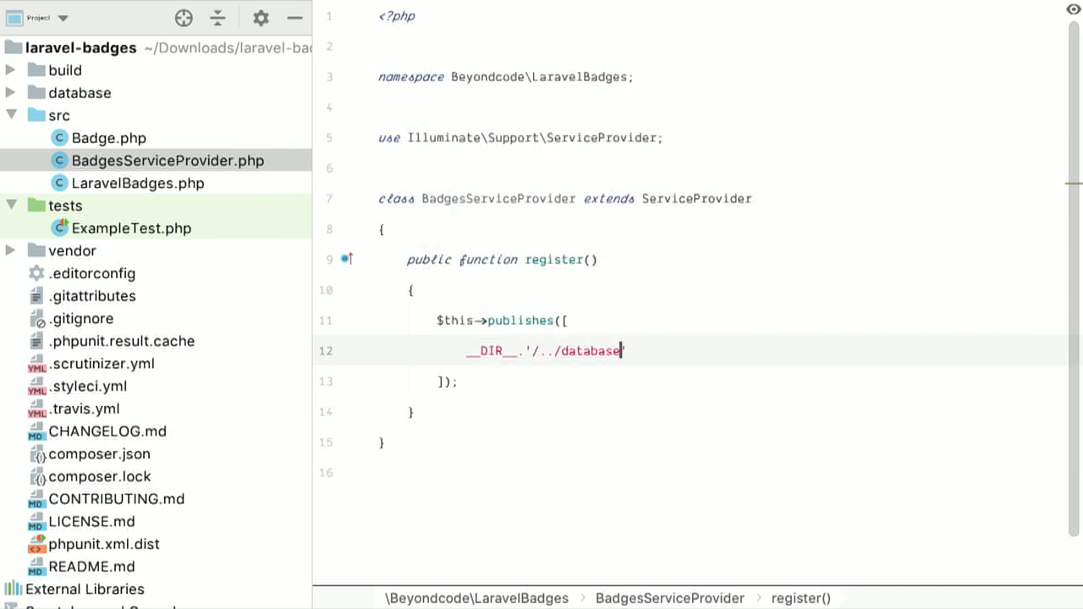
{"action": "type", "text": "/migrations/create_badges_table.php"}
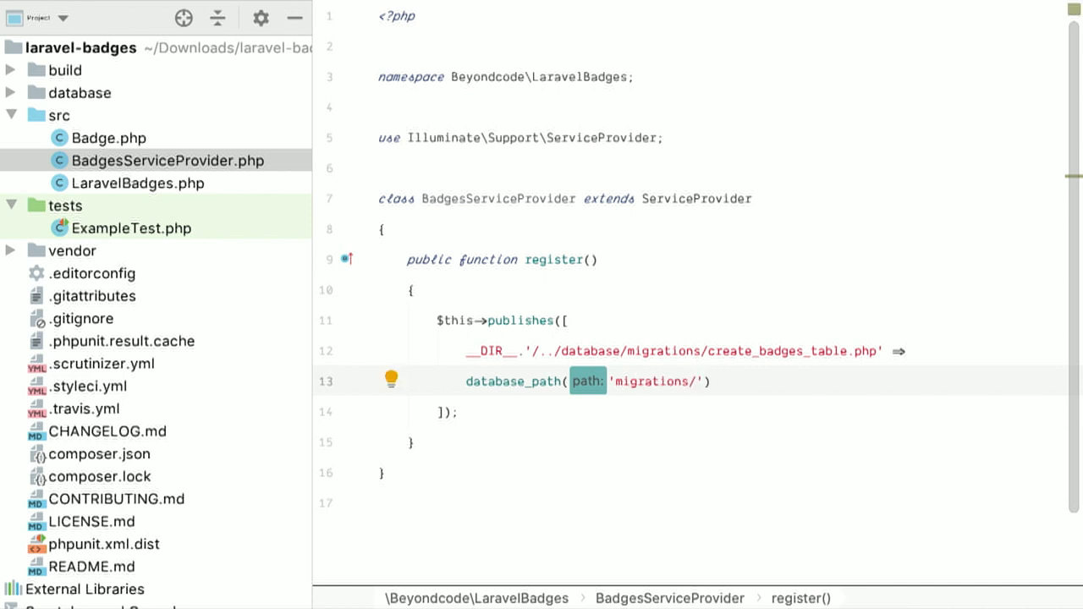
- Map it to a date('dmYHis')-timestamped _create_badges_table migration, then return to ExampleTest
{"action": "type", "text": ".date"}
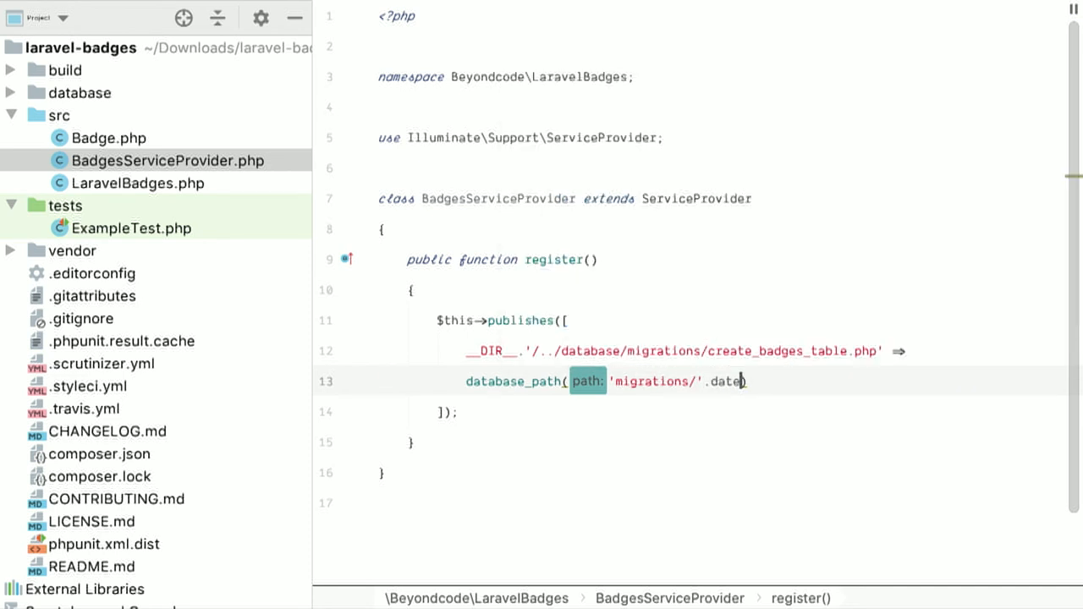
{"action": "type", "text": "(format: 'dm'"}
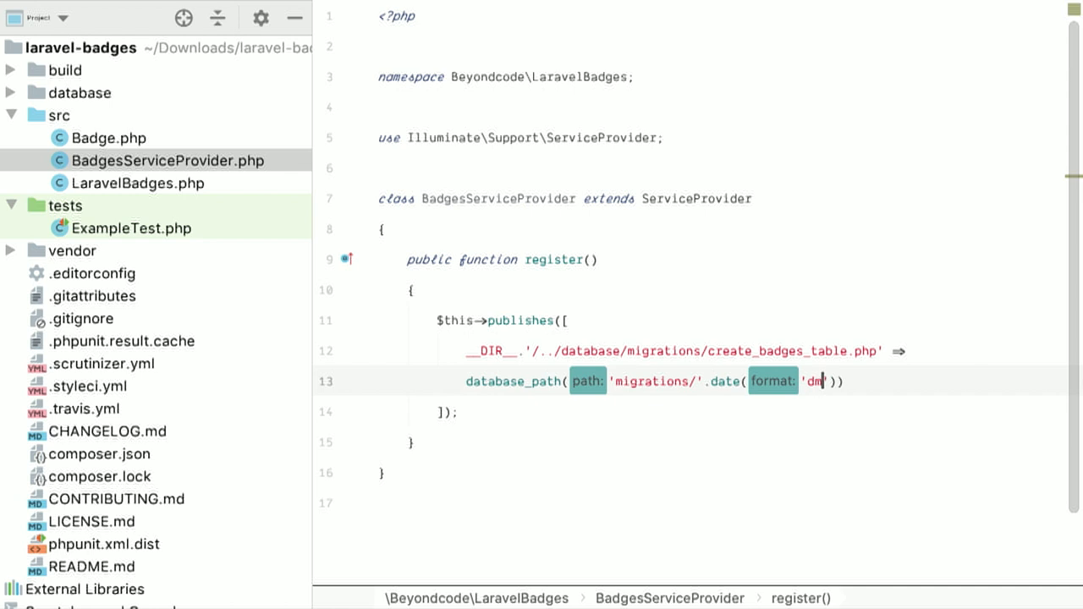
{"action": "type", "text": "YH"}
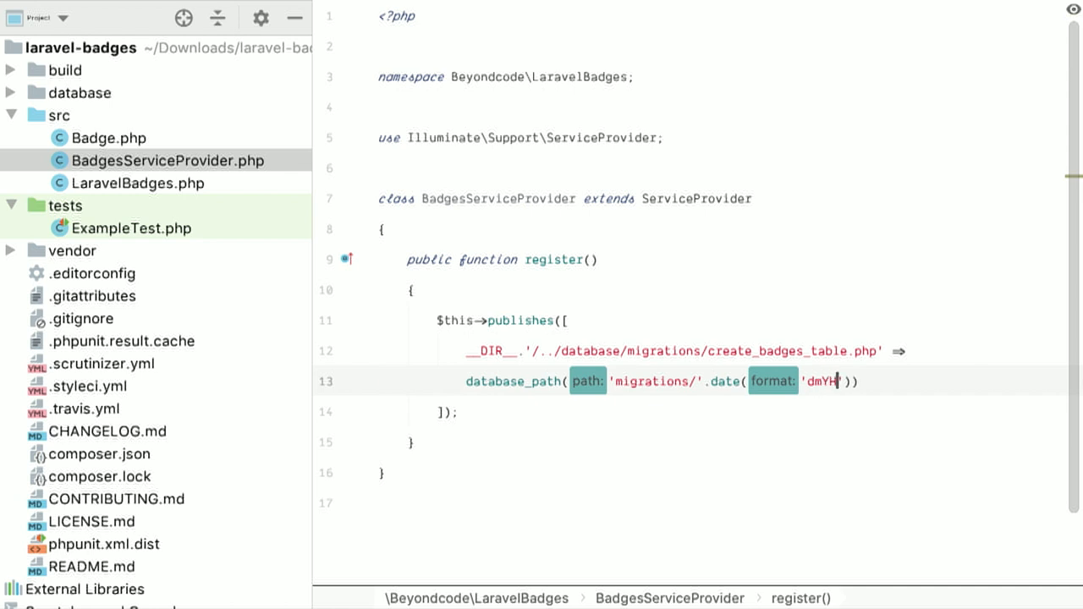
{"action": "type", "text": "is').'c"}
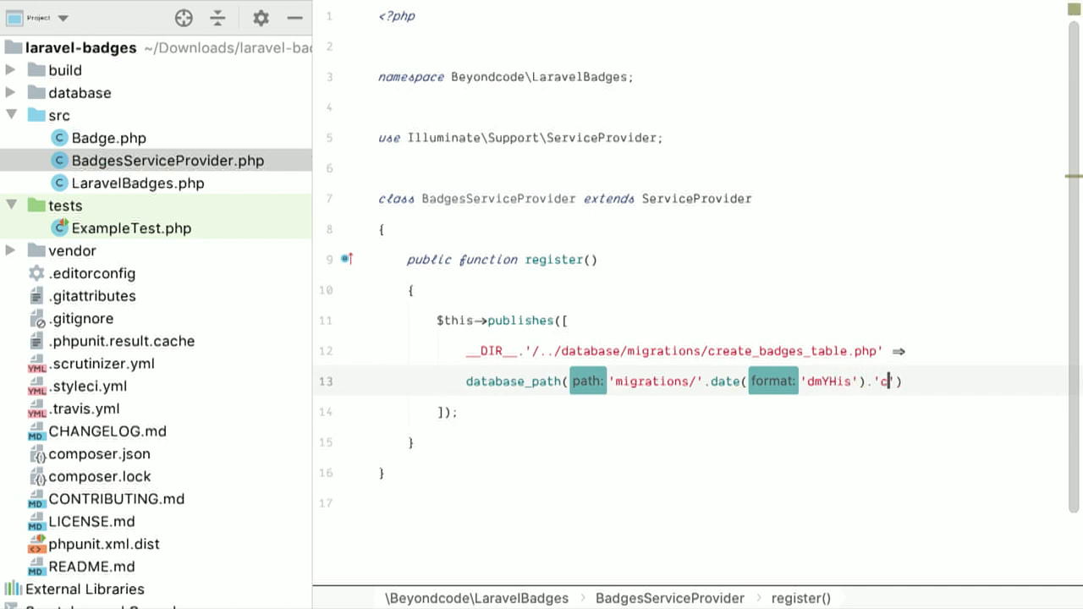
{"action": "type", "text": "_create_badges_table.php"}
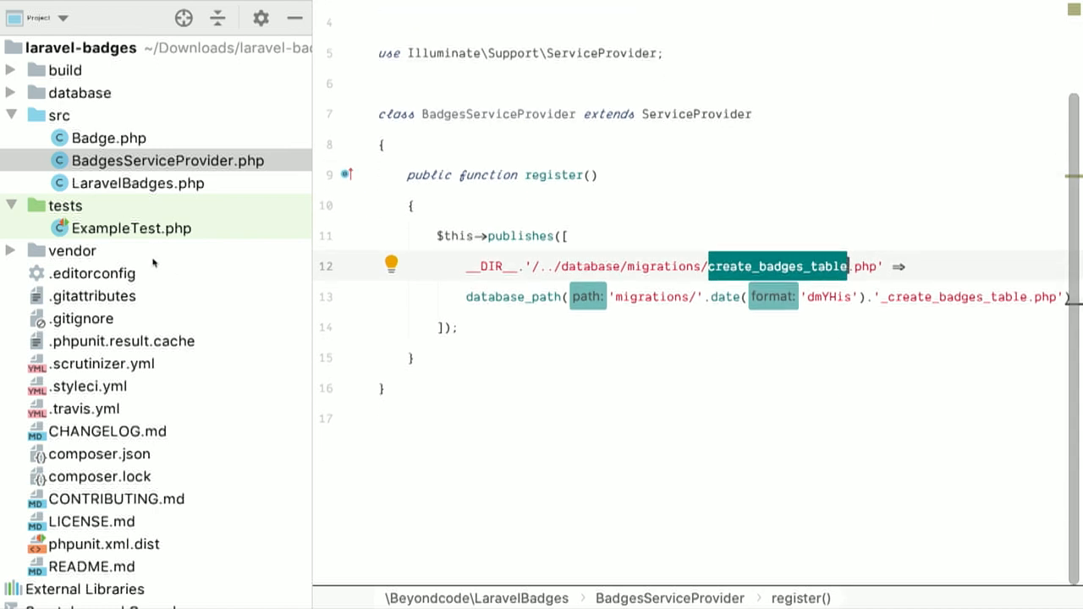
{"action": "left_click", "coordinate": [132, 229]}
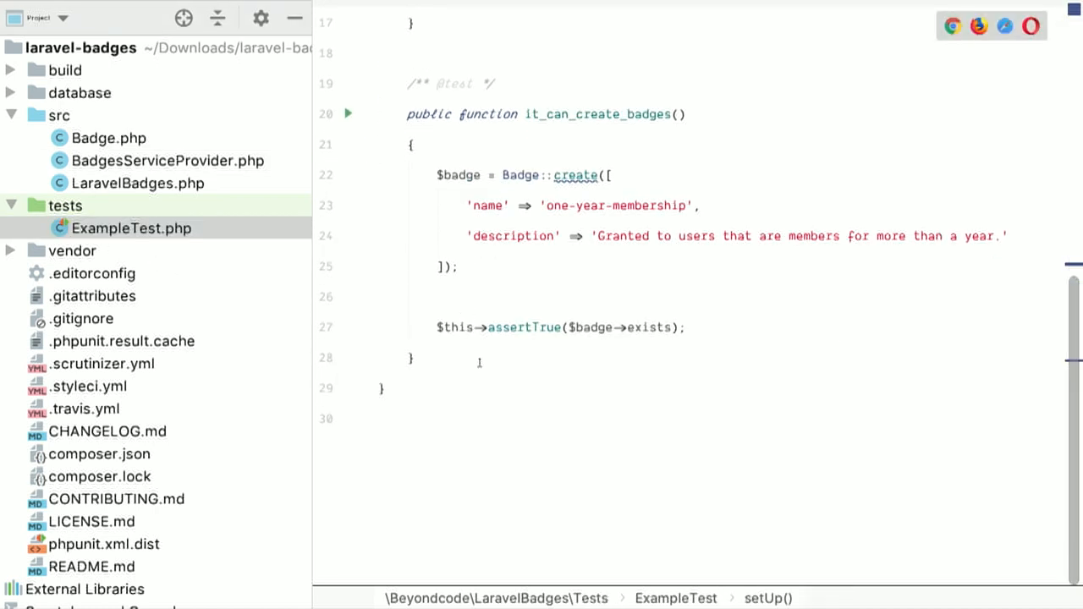
{"action": "key", "text": "enter"}
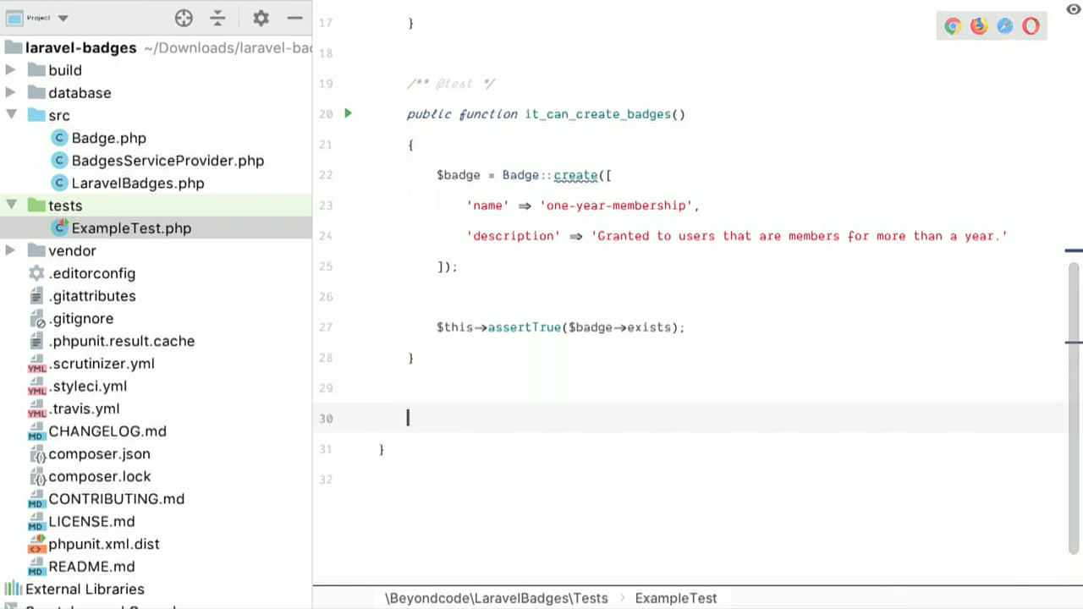